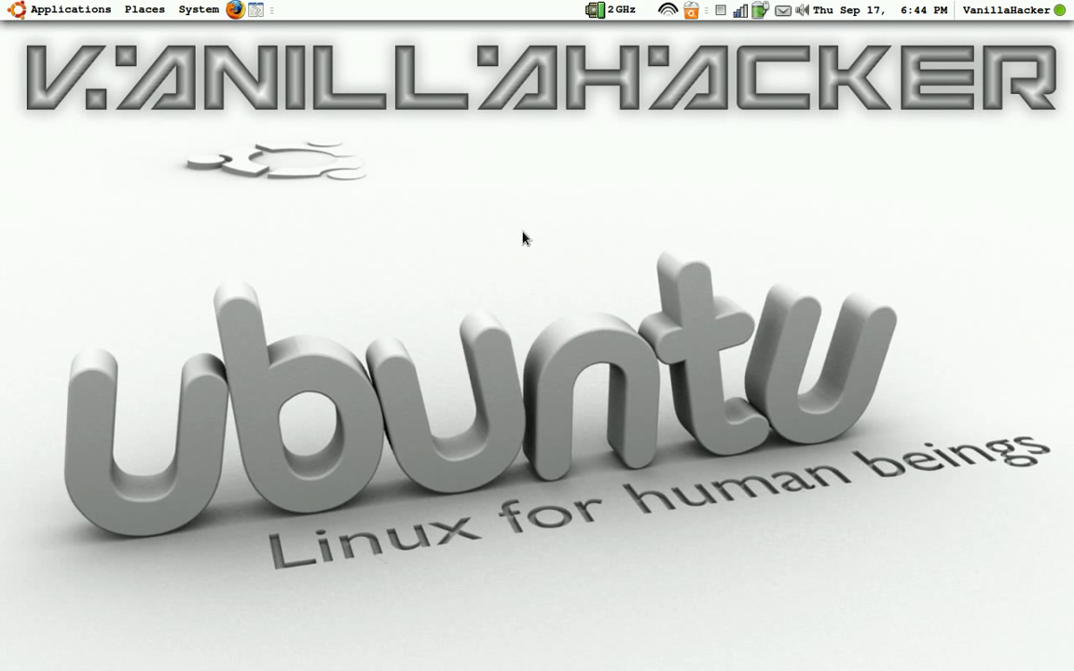
pyautogui.moveTo(522, 233)
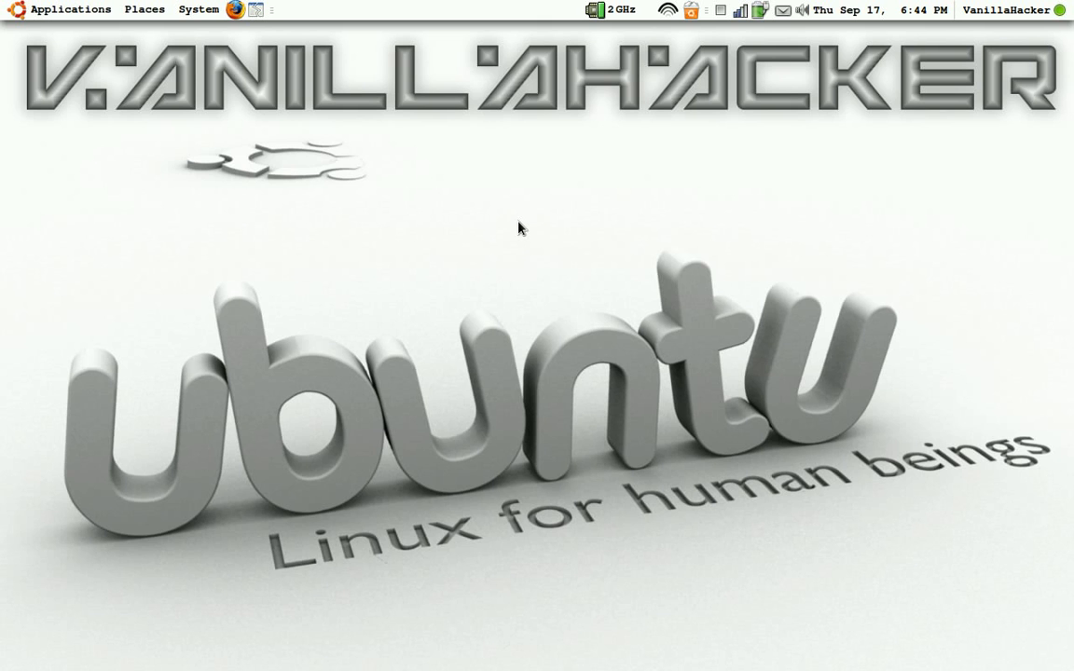
pyautogui.moveTo(519, 228)
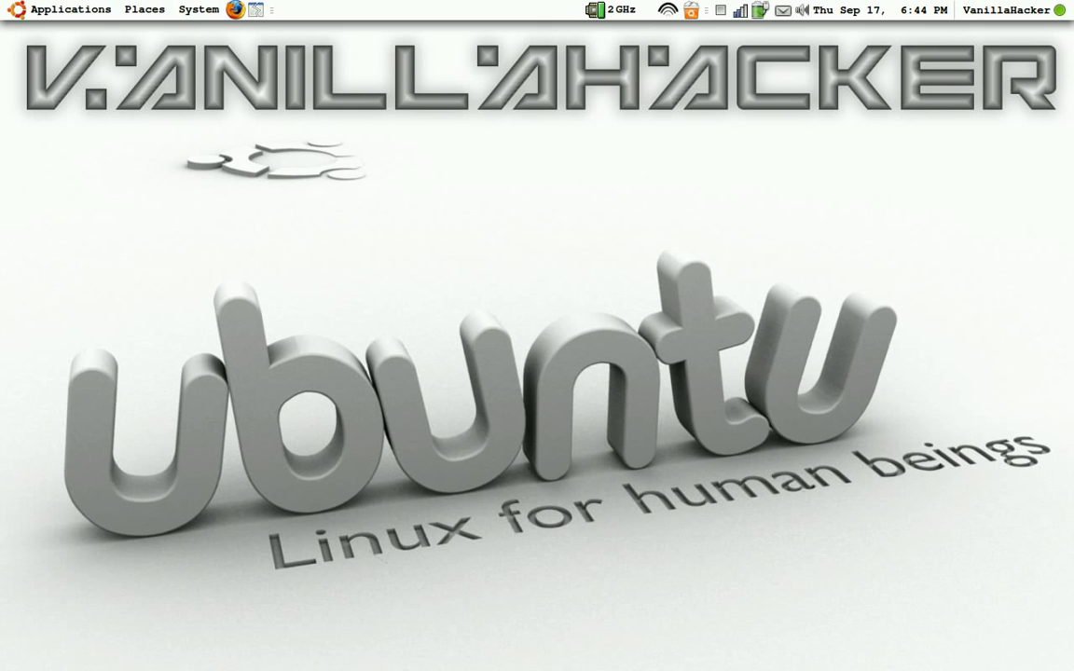
pyautogui.moveTo(553, 23)
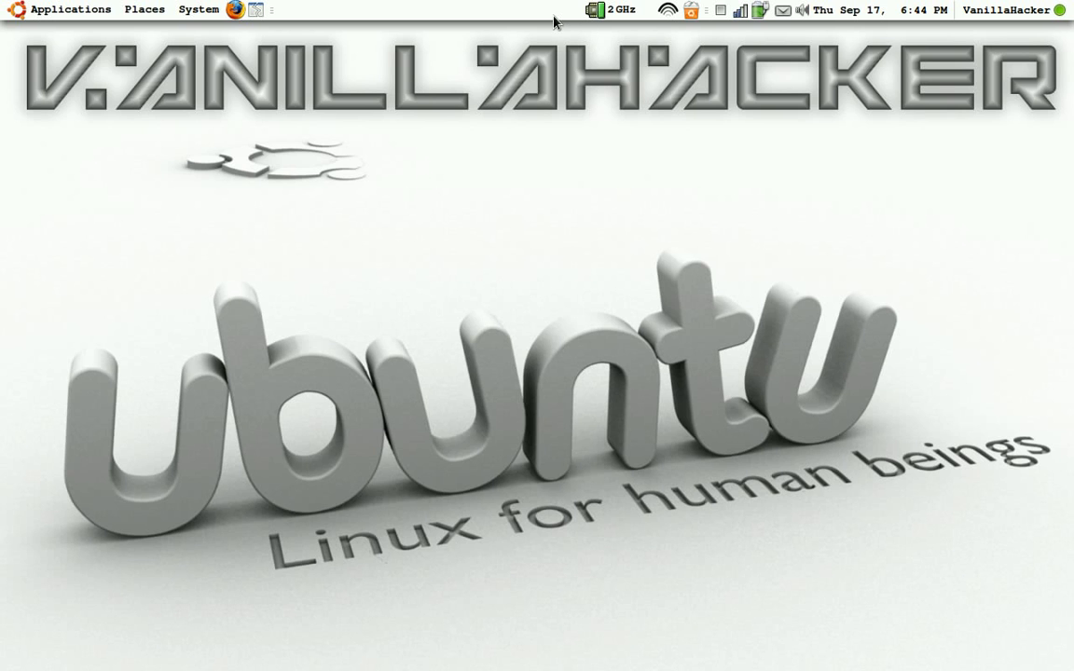
pyautogui.moveTo(563, 16)
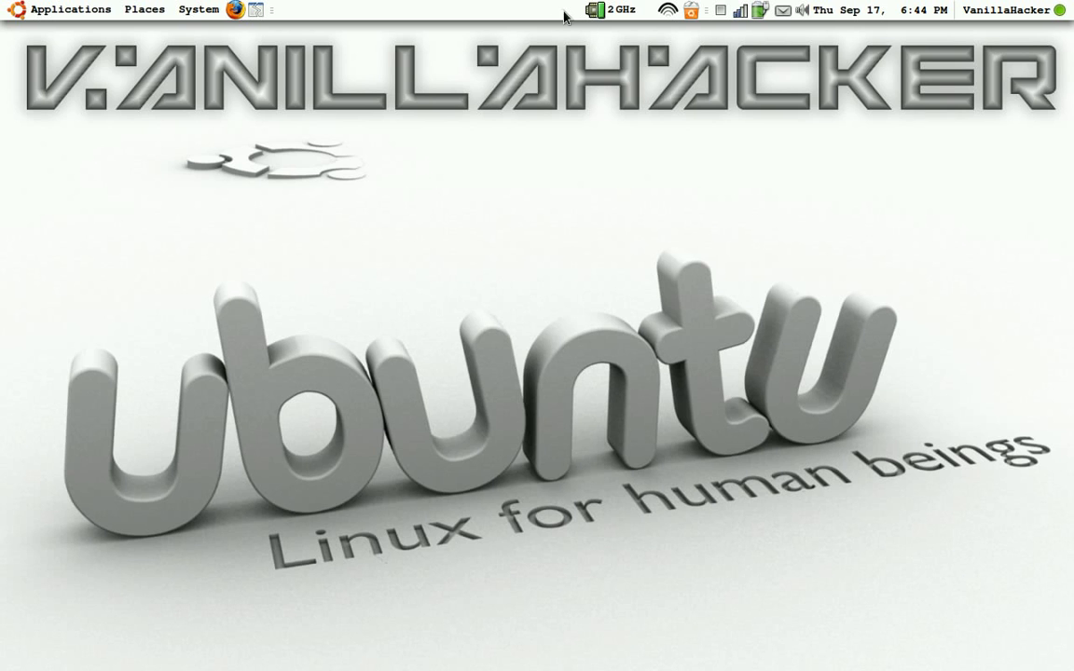
# Add the CPU Frequency Scaling Monitor from the panel's Add to Panel list
pyautogui.rightClick(563, 15)
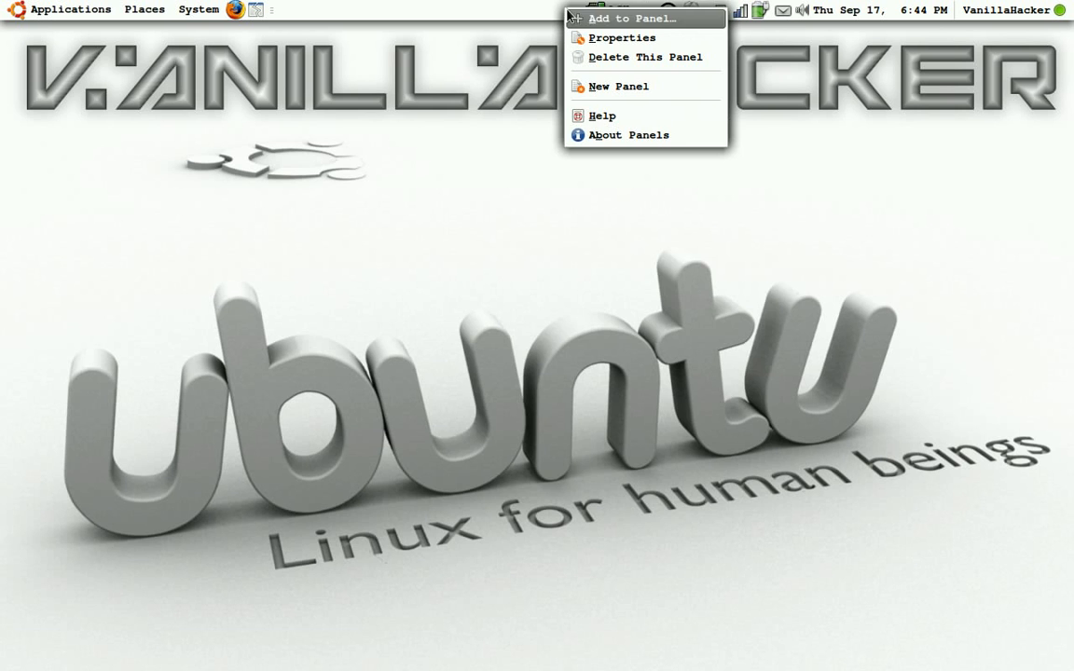
pyautogui.click(632, 19)
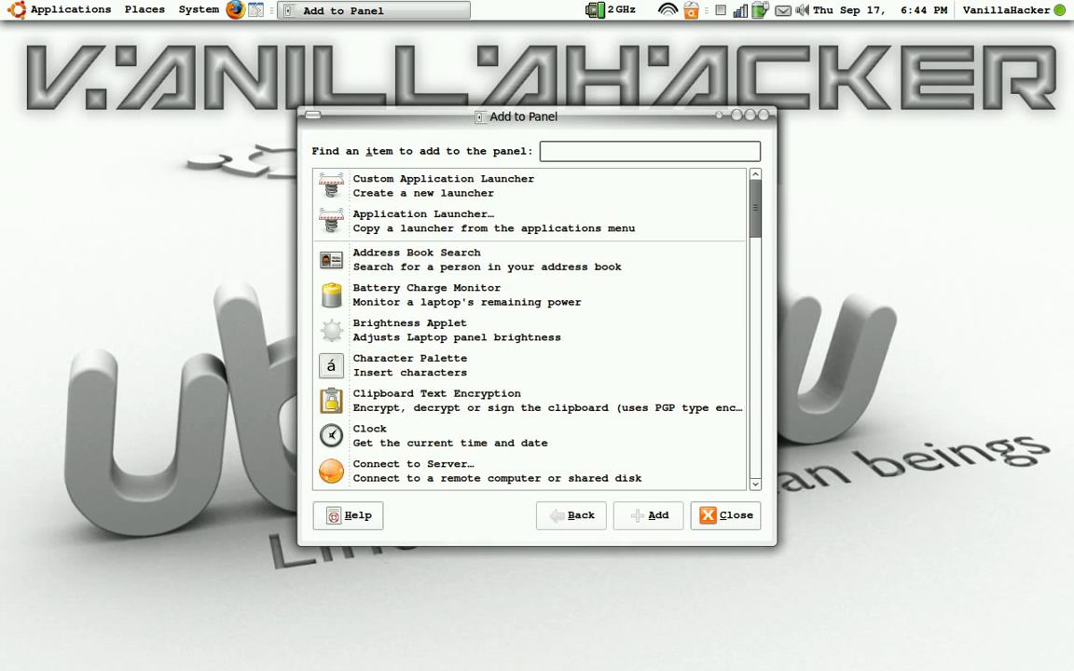
pyautogui.scroll(-3)
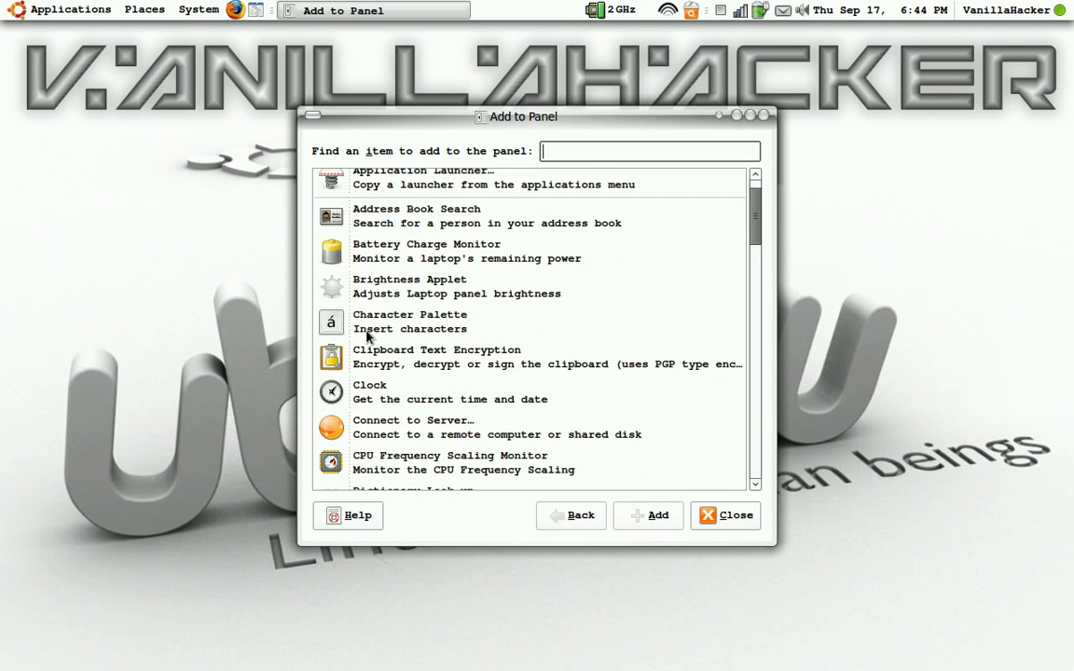
pyautogui.scroll(-3)
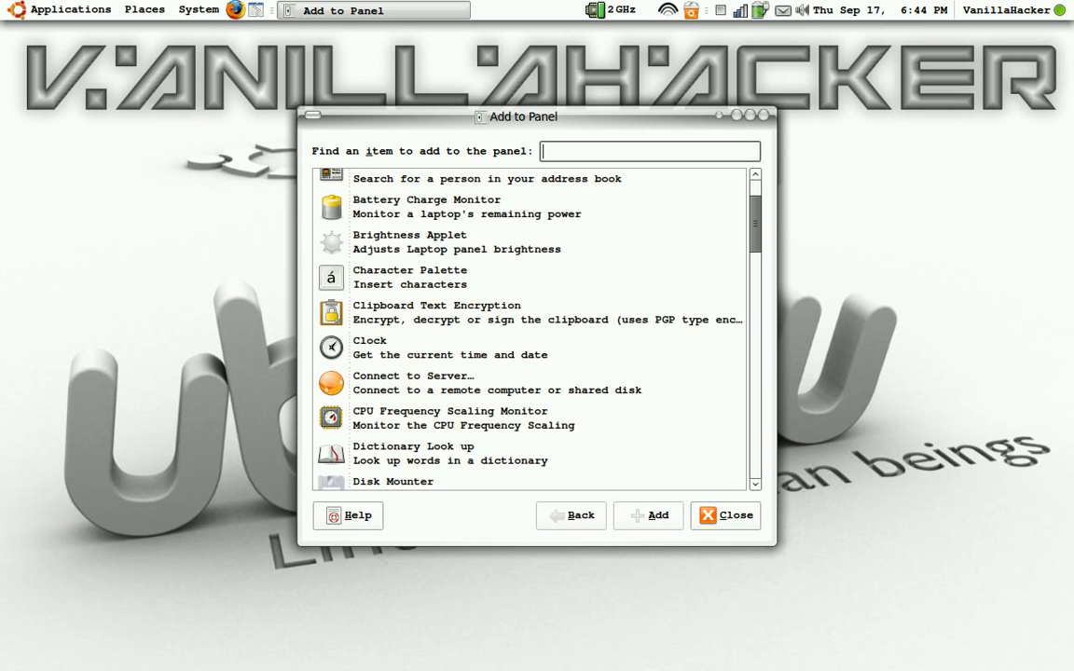
pyautogui.click(724, 515)
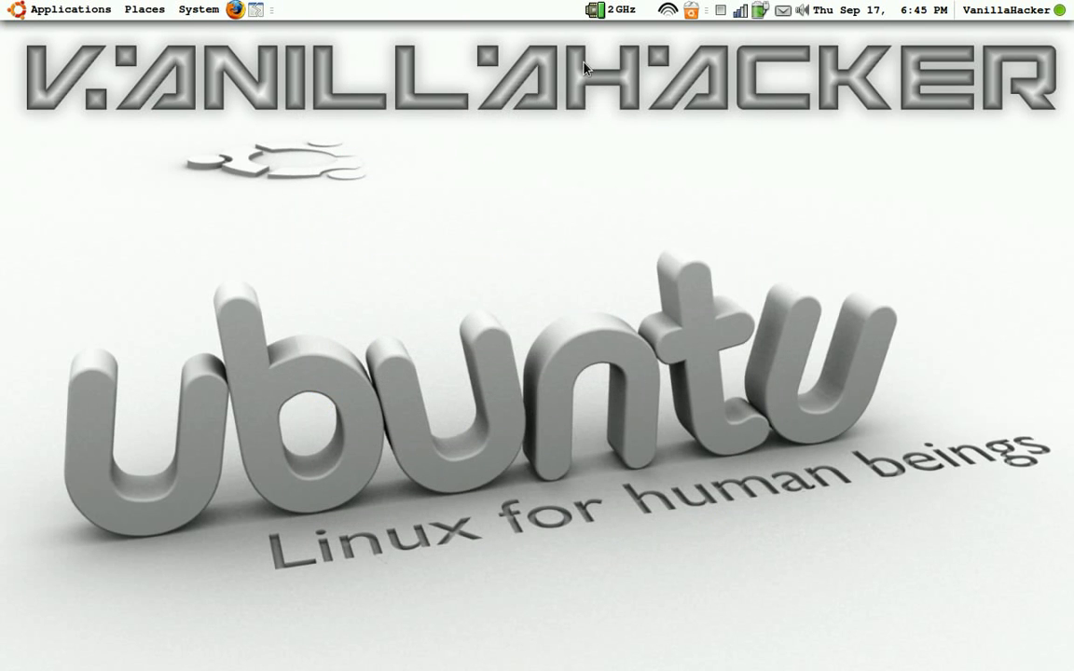
pyautogui.moveTo(597, 11)
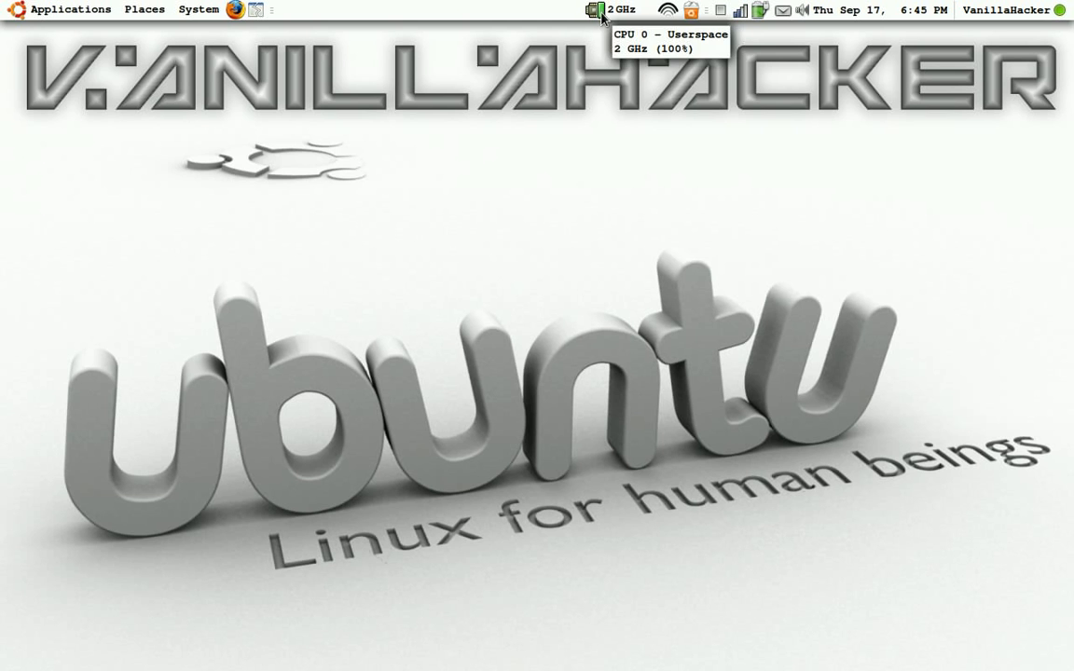
# Show the 2 GHz CPU monitor's menu of frequencies and Ondemand/Powersave governors
pyautogui.click(595, 9)
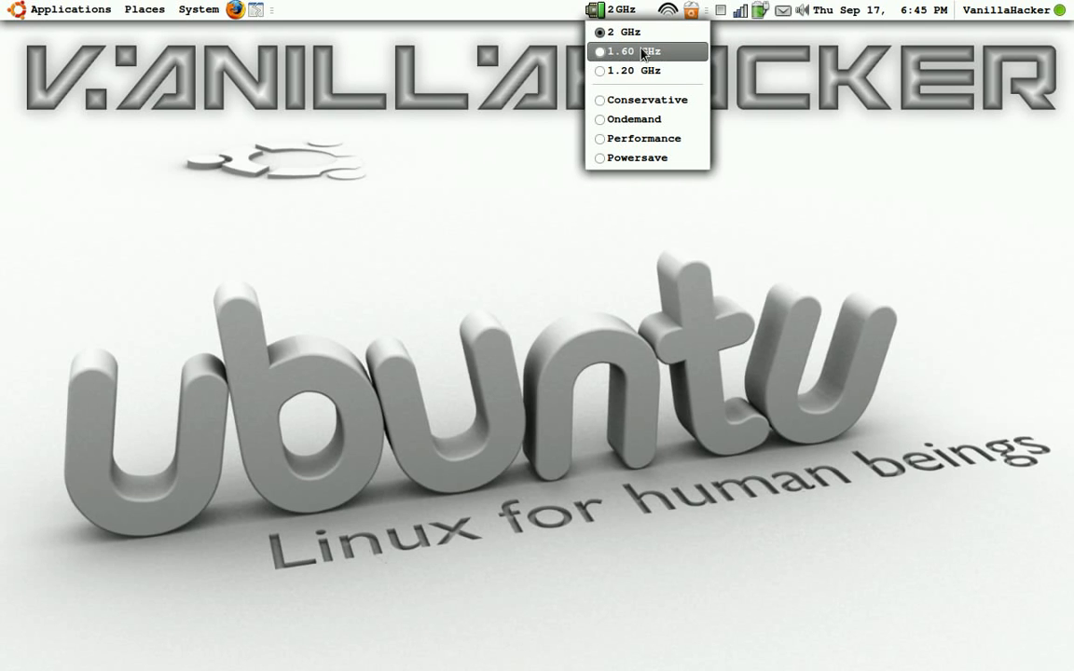
pyautogui.moveTo(623, 58)
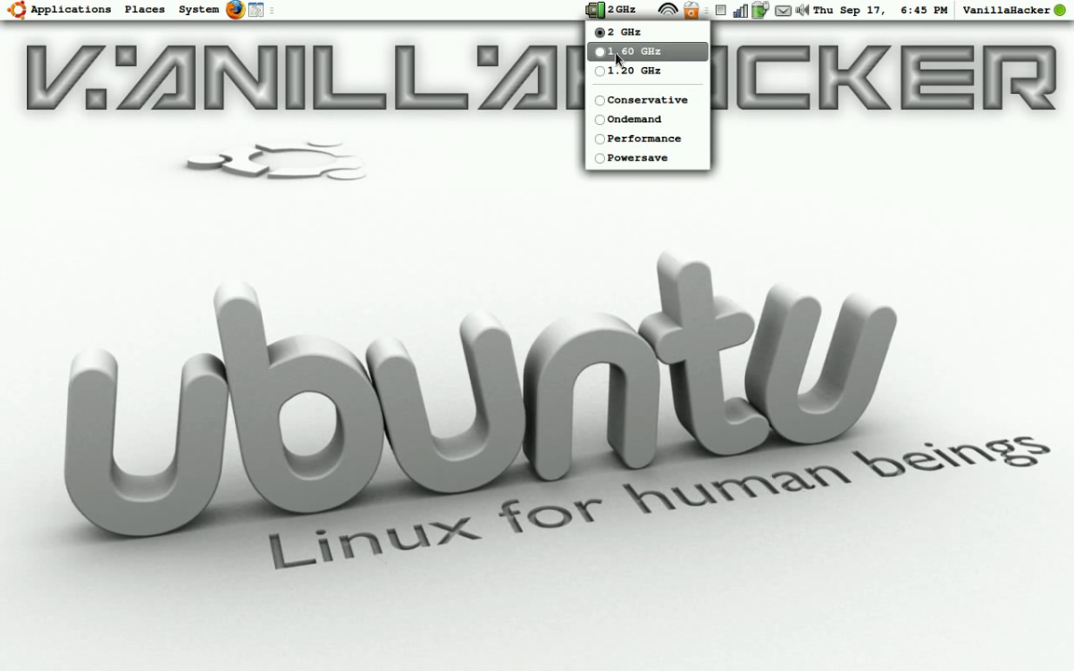
pyautogui.moveTo(630, 32)
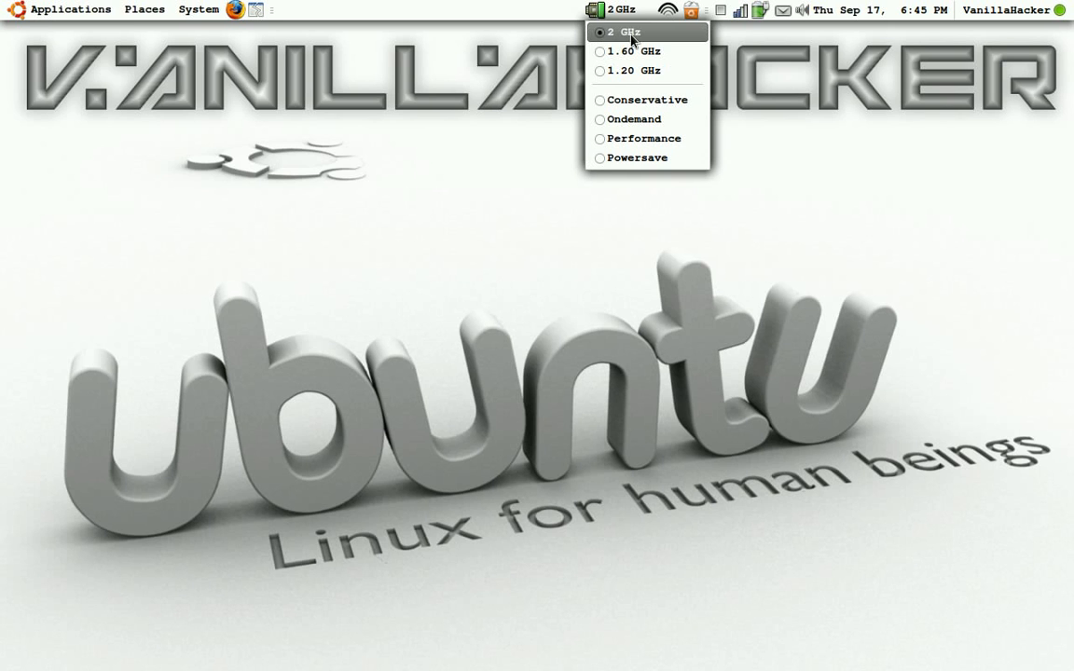
pyautogui.moveTo(675, 23)
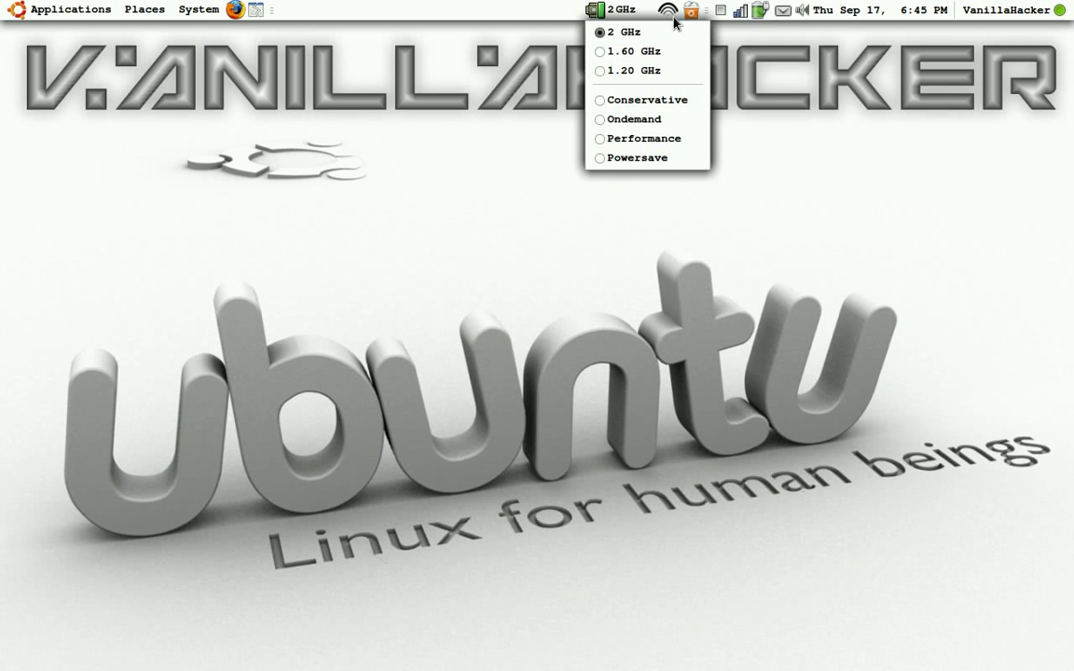
pyautogui.moveTo(638, 31)
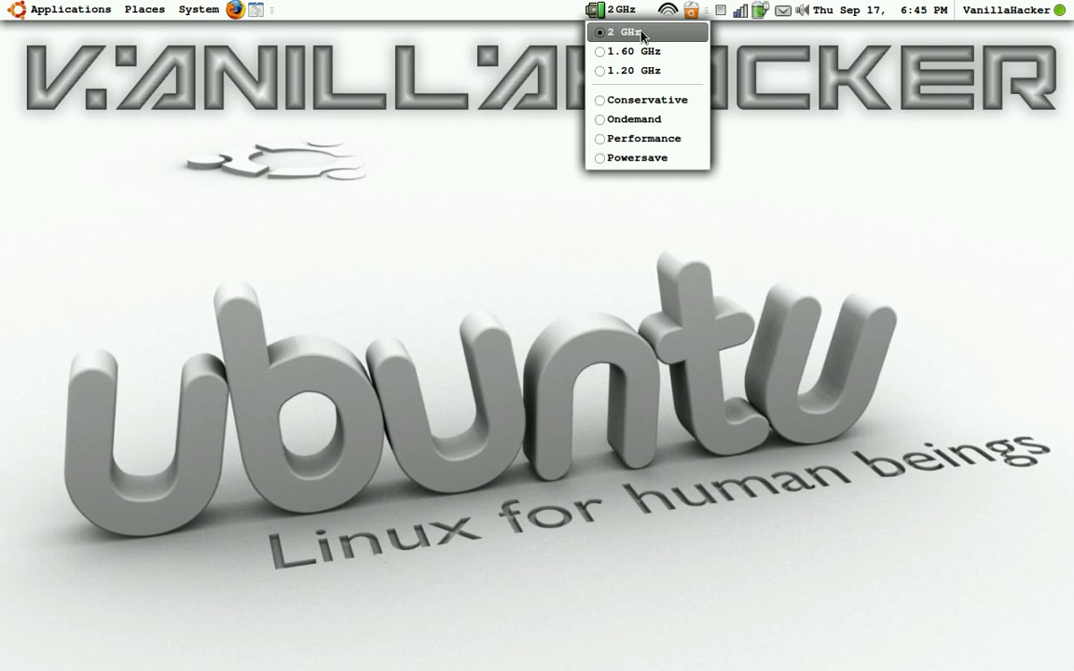
pyautogui.moveTo(457, 71)
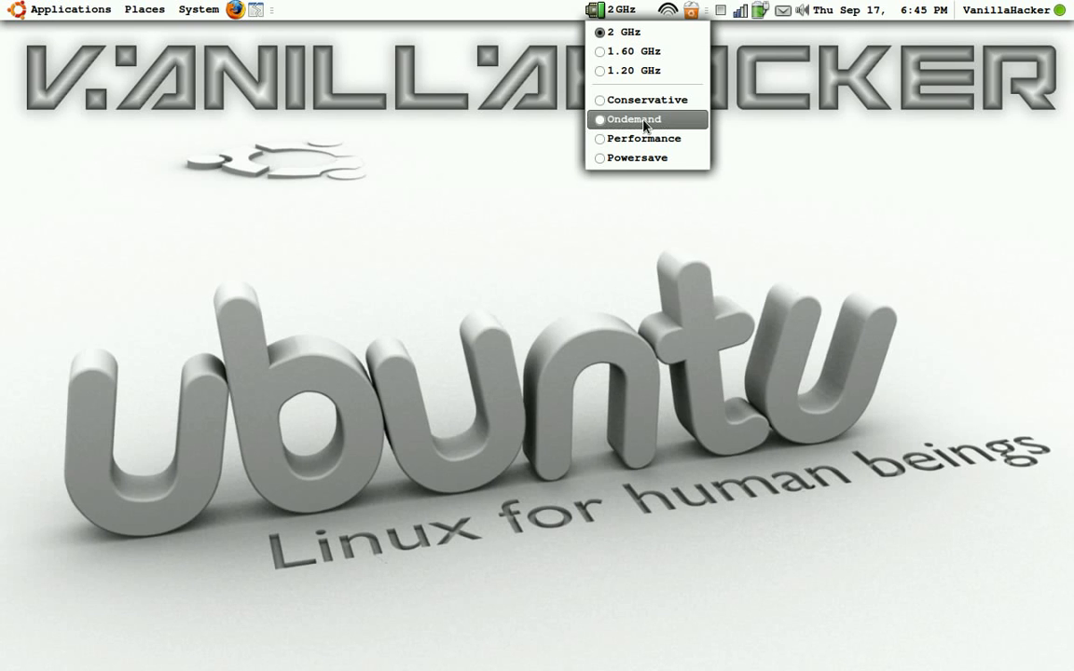
pyautogui.moveTo(420, 126)
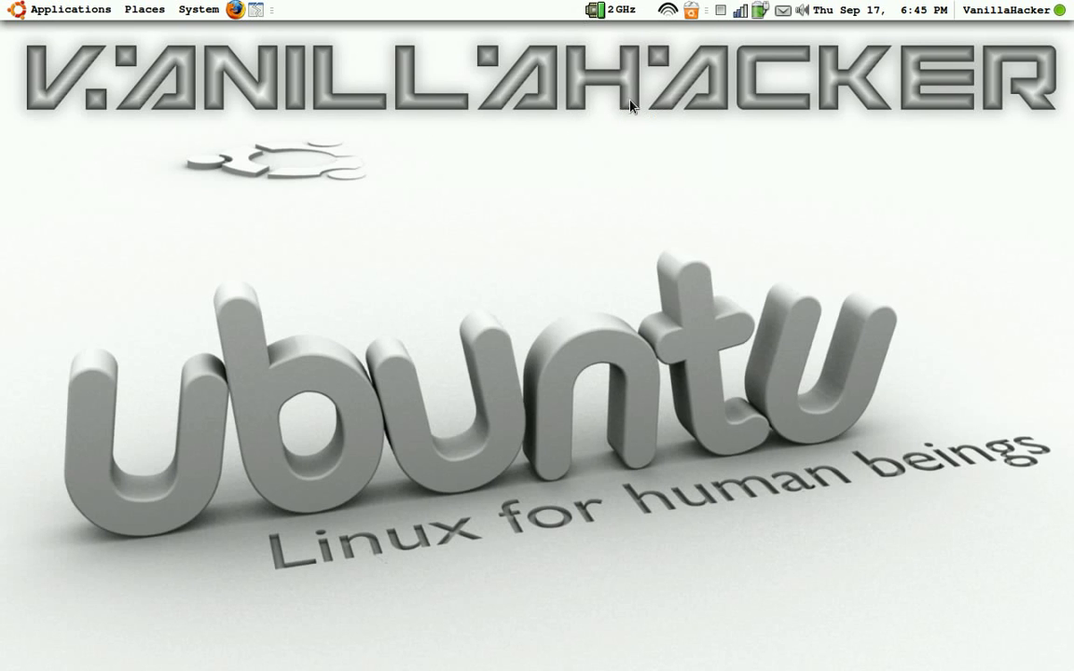
pyautogui.moveTo(678, 39)
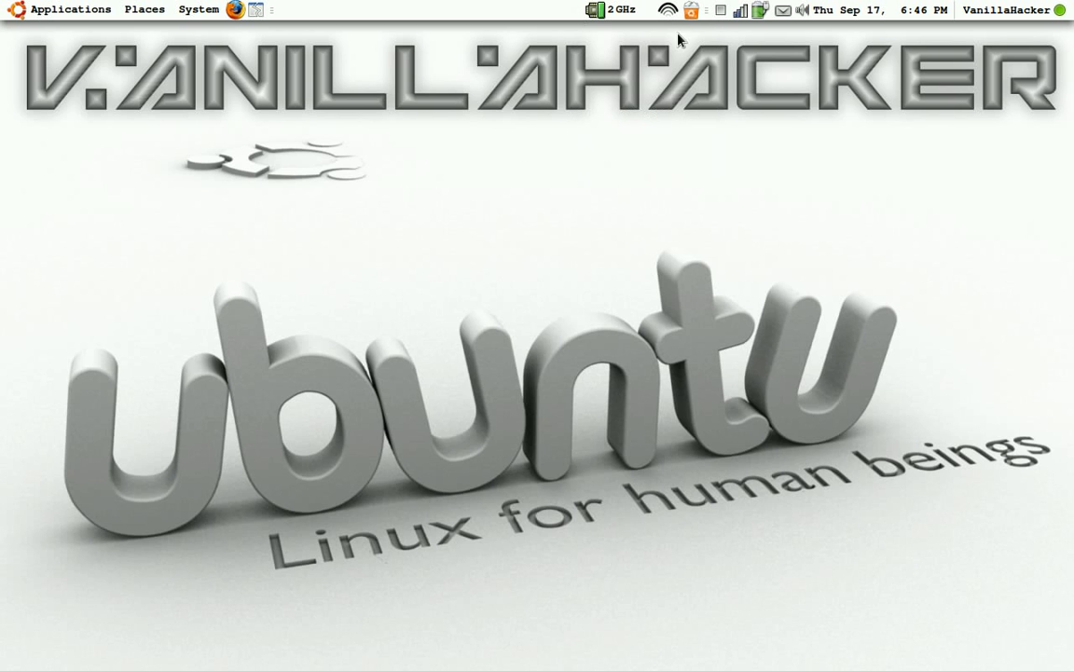